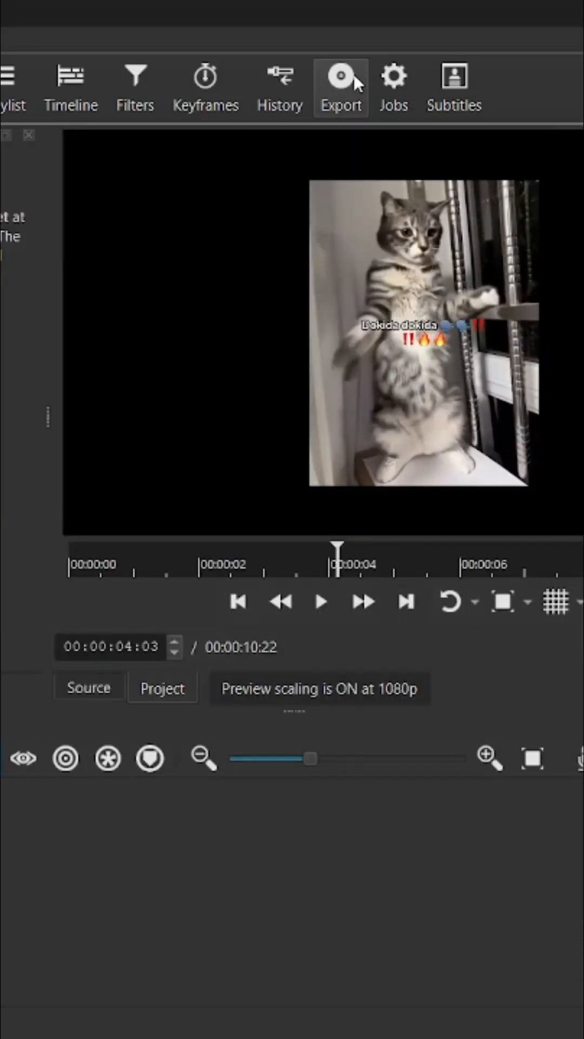
Step: Export the timeline as a PNG image sequence into a new folder under Videos
{"action": "left_click", "coordinate": [342, 86]}
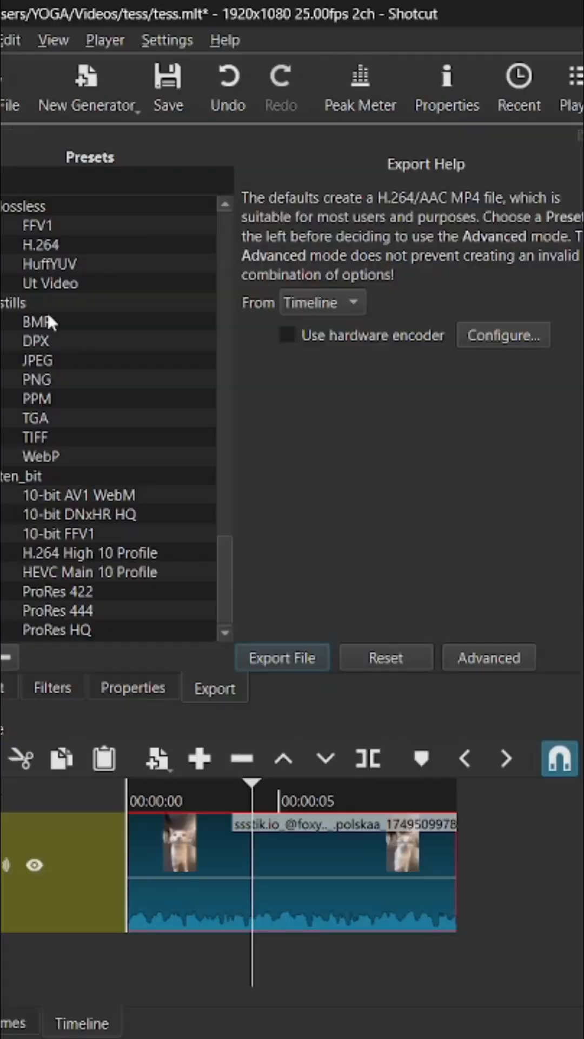
{"action": "left_click", "coordinate": [38, 379]}
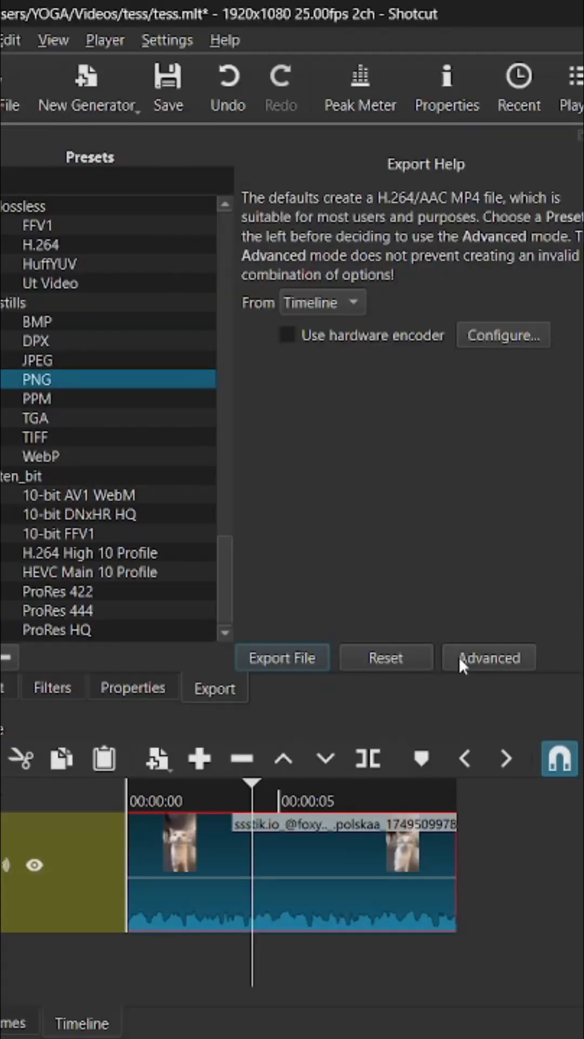
{"action": "left_click", "coordinate": [488, 656]}
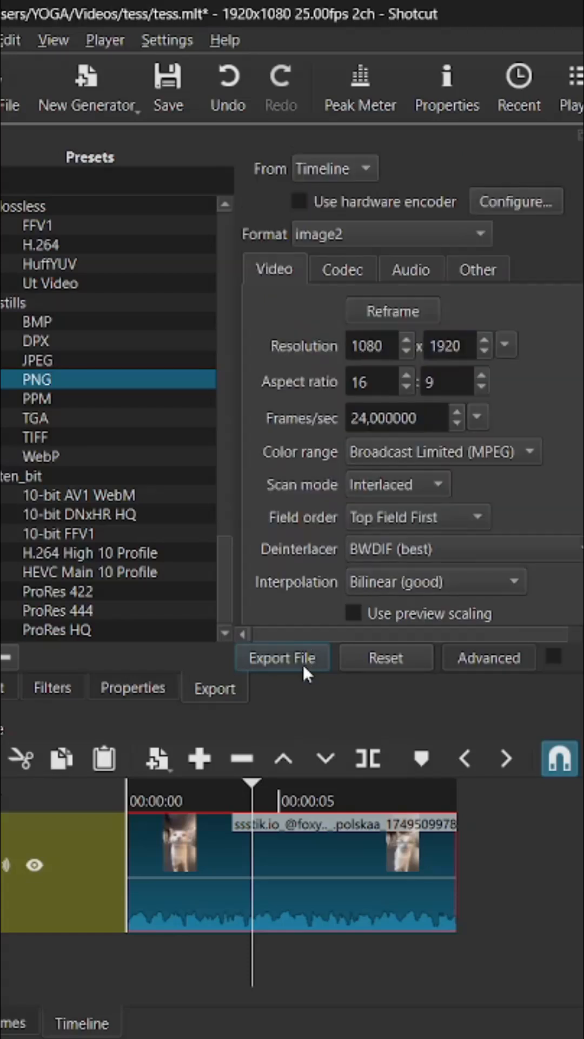
{"action": "left_click", "coordinate": [282, 658]}
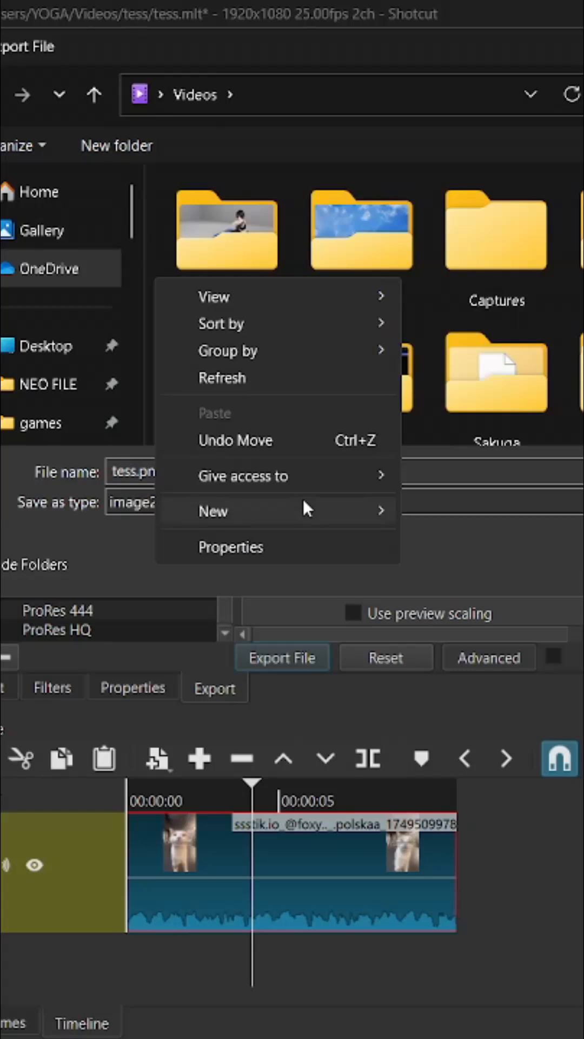
{"action": "left_click", "coordinate": [213, 511]}
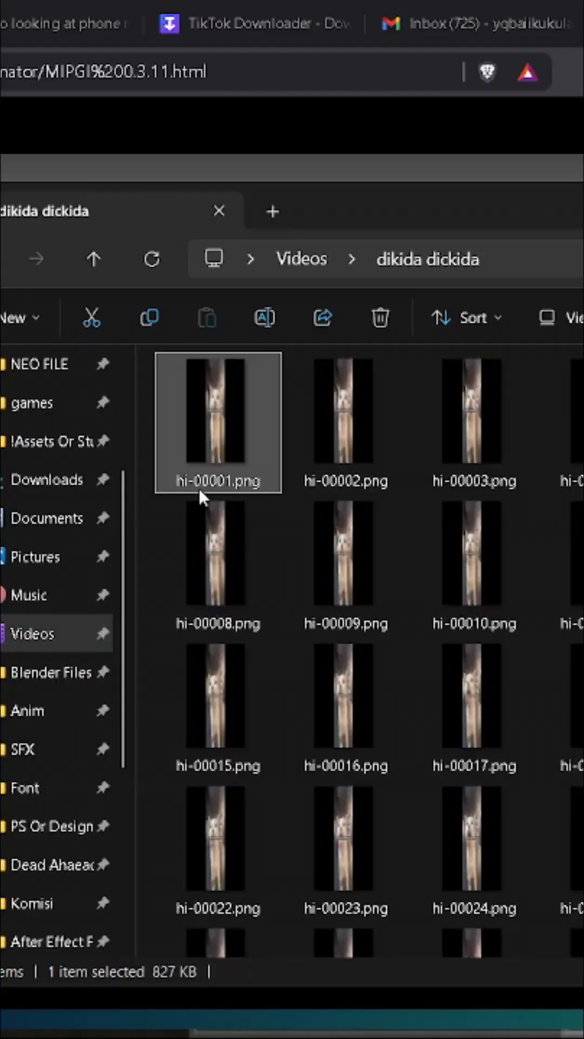
Step: Open the dikida dickida folder and select hi-00001.png to confirm the frame naming
{"action": "left_click", "coordinate": [218, 480]}
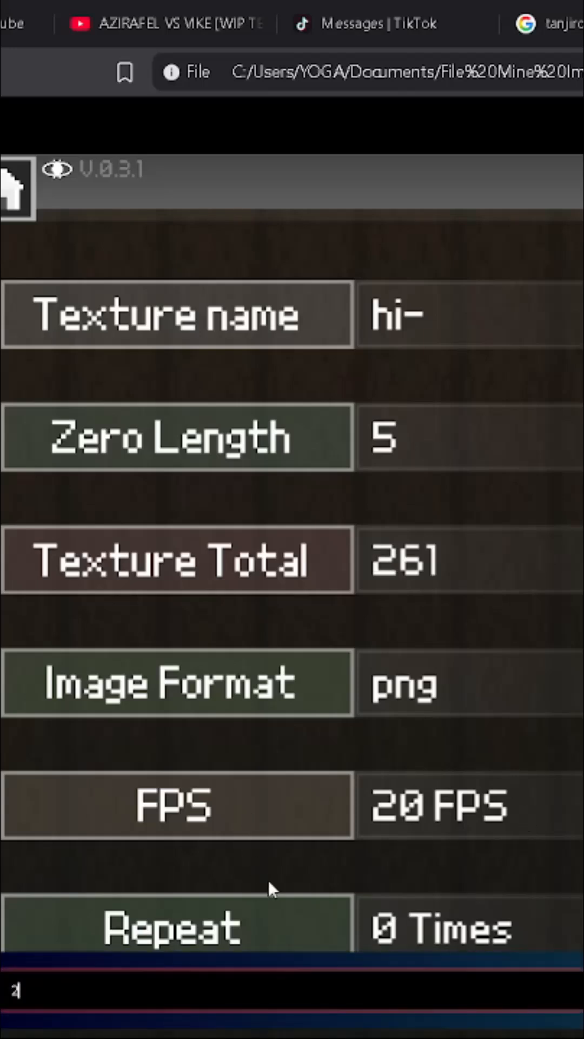
Step: Export the hi- frames from MIPGI as hi-_gwt.miobject (261 PNGs, 20 FPS)
{"action": "scroll", "scroll_direction": "down", "scroll_amount": 3}
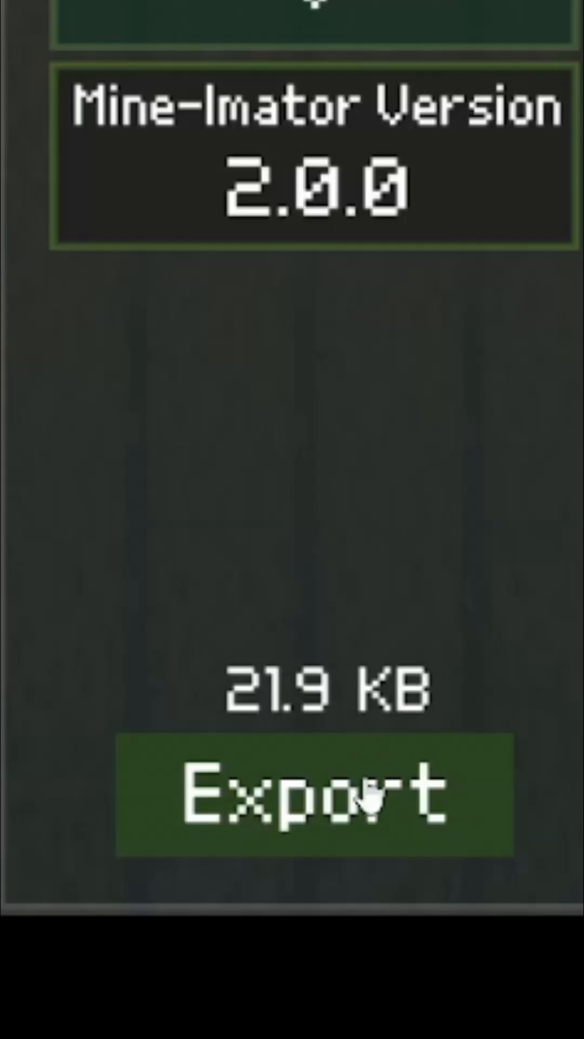
{"action": "left_click", "coordinate": [315, 798]}
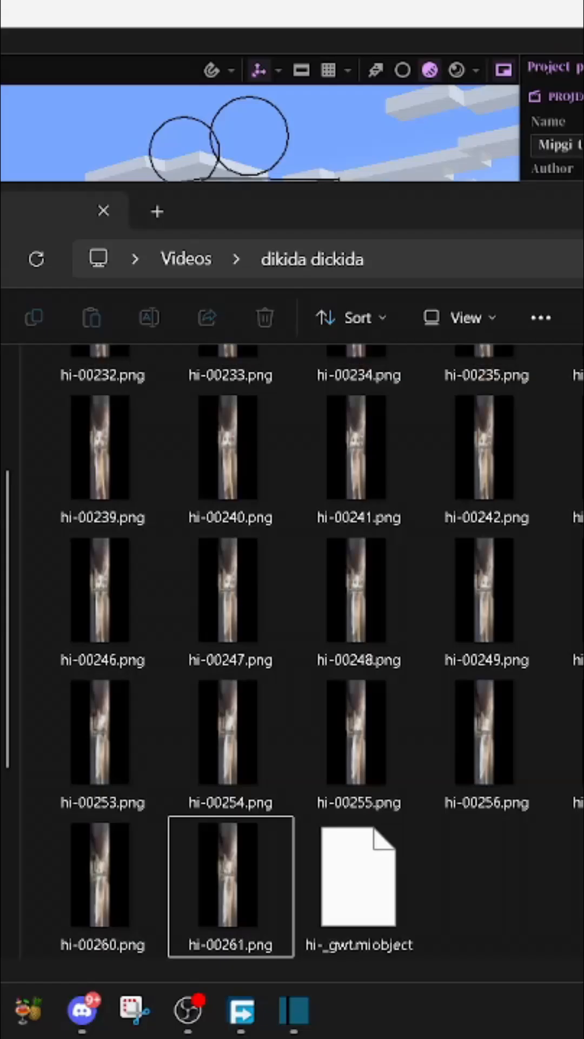
Step: Select hi-_gwt.miobject in File Explorer and bring it into Mine-imator
{"action": "left_click", "coordinate": [359, 874]}
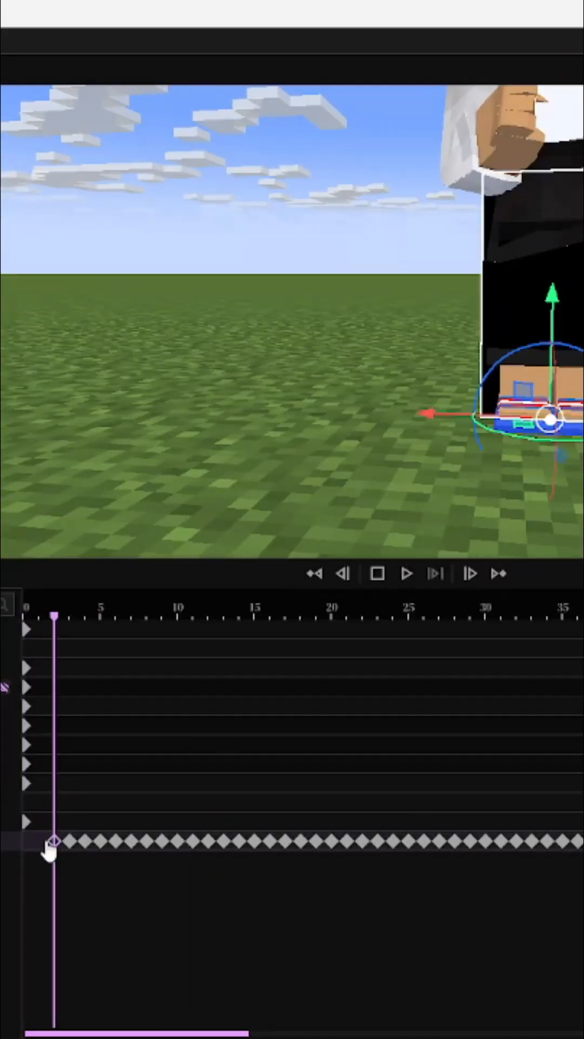
Step: Play the imported animation from the start to show the video on the phone
{"action": "left_click", "coordinate": [407, 574]}
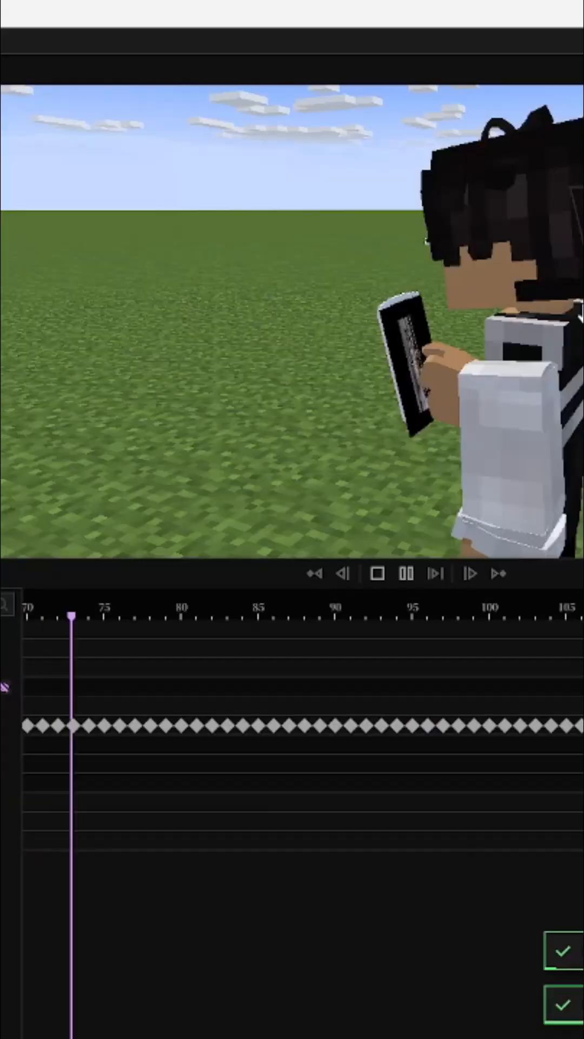